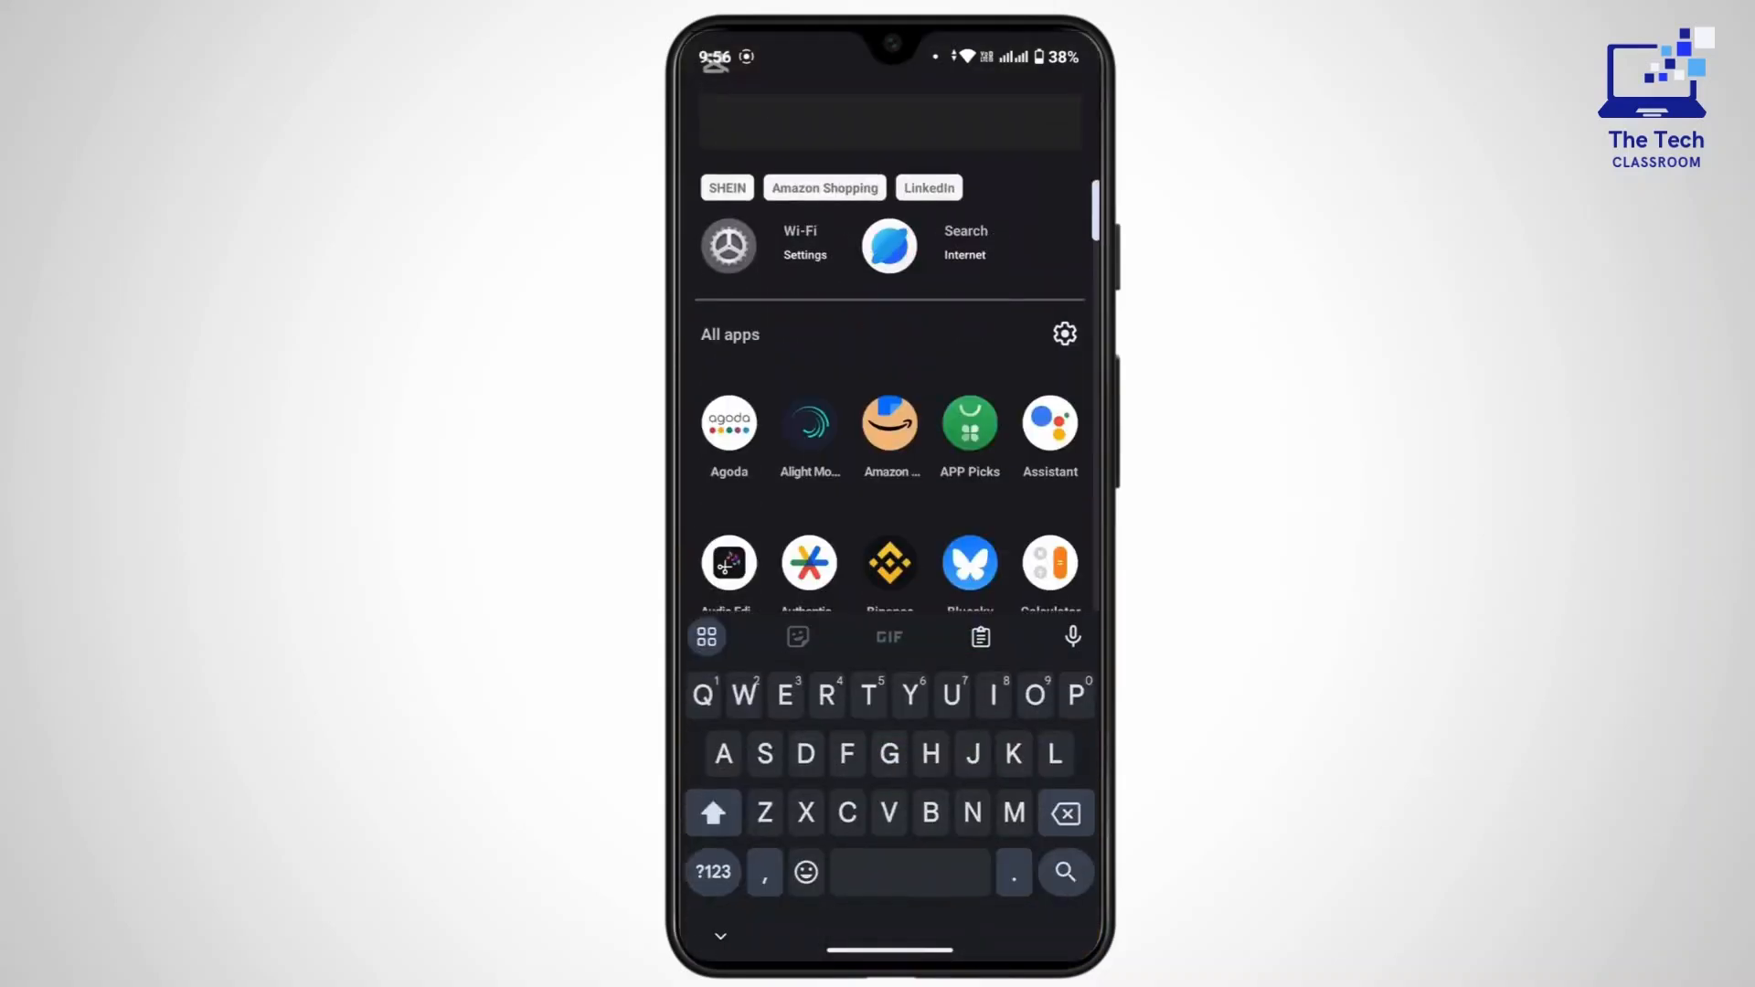
Step: Search the app drawer for "Set" and launch the Settings app
{"action": "type", "text": "Set"}
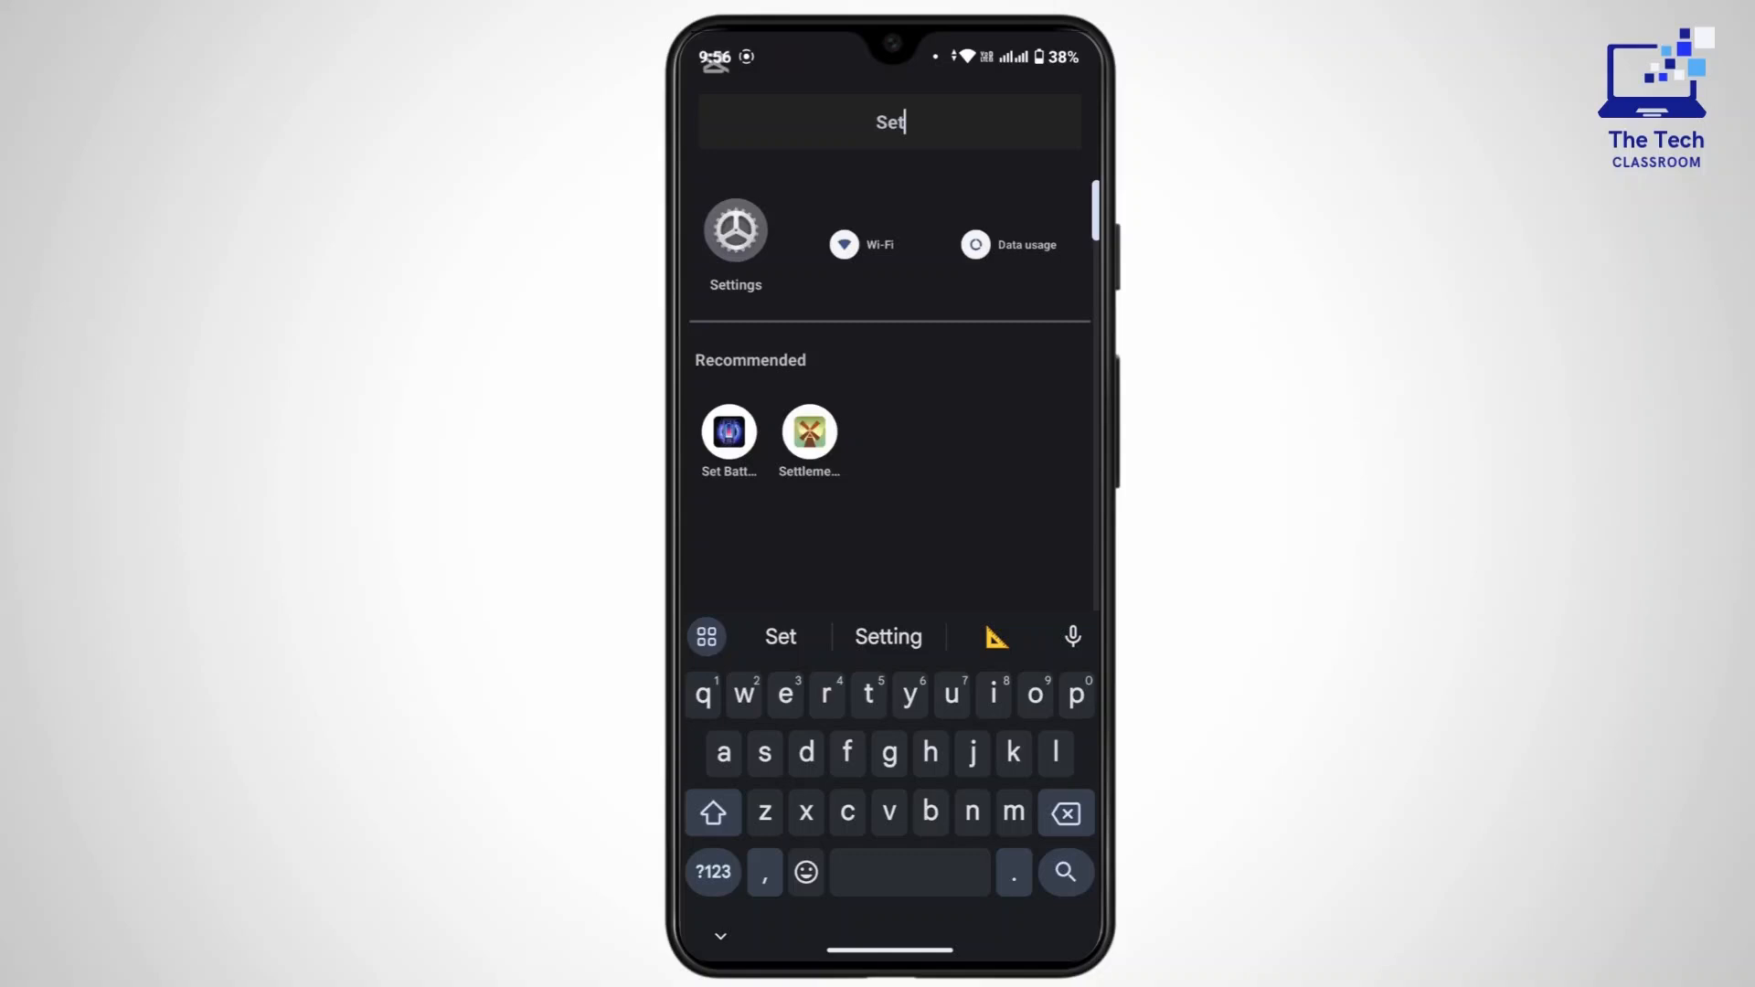
{"action": "left_click", "coordinate": [735, 230]}
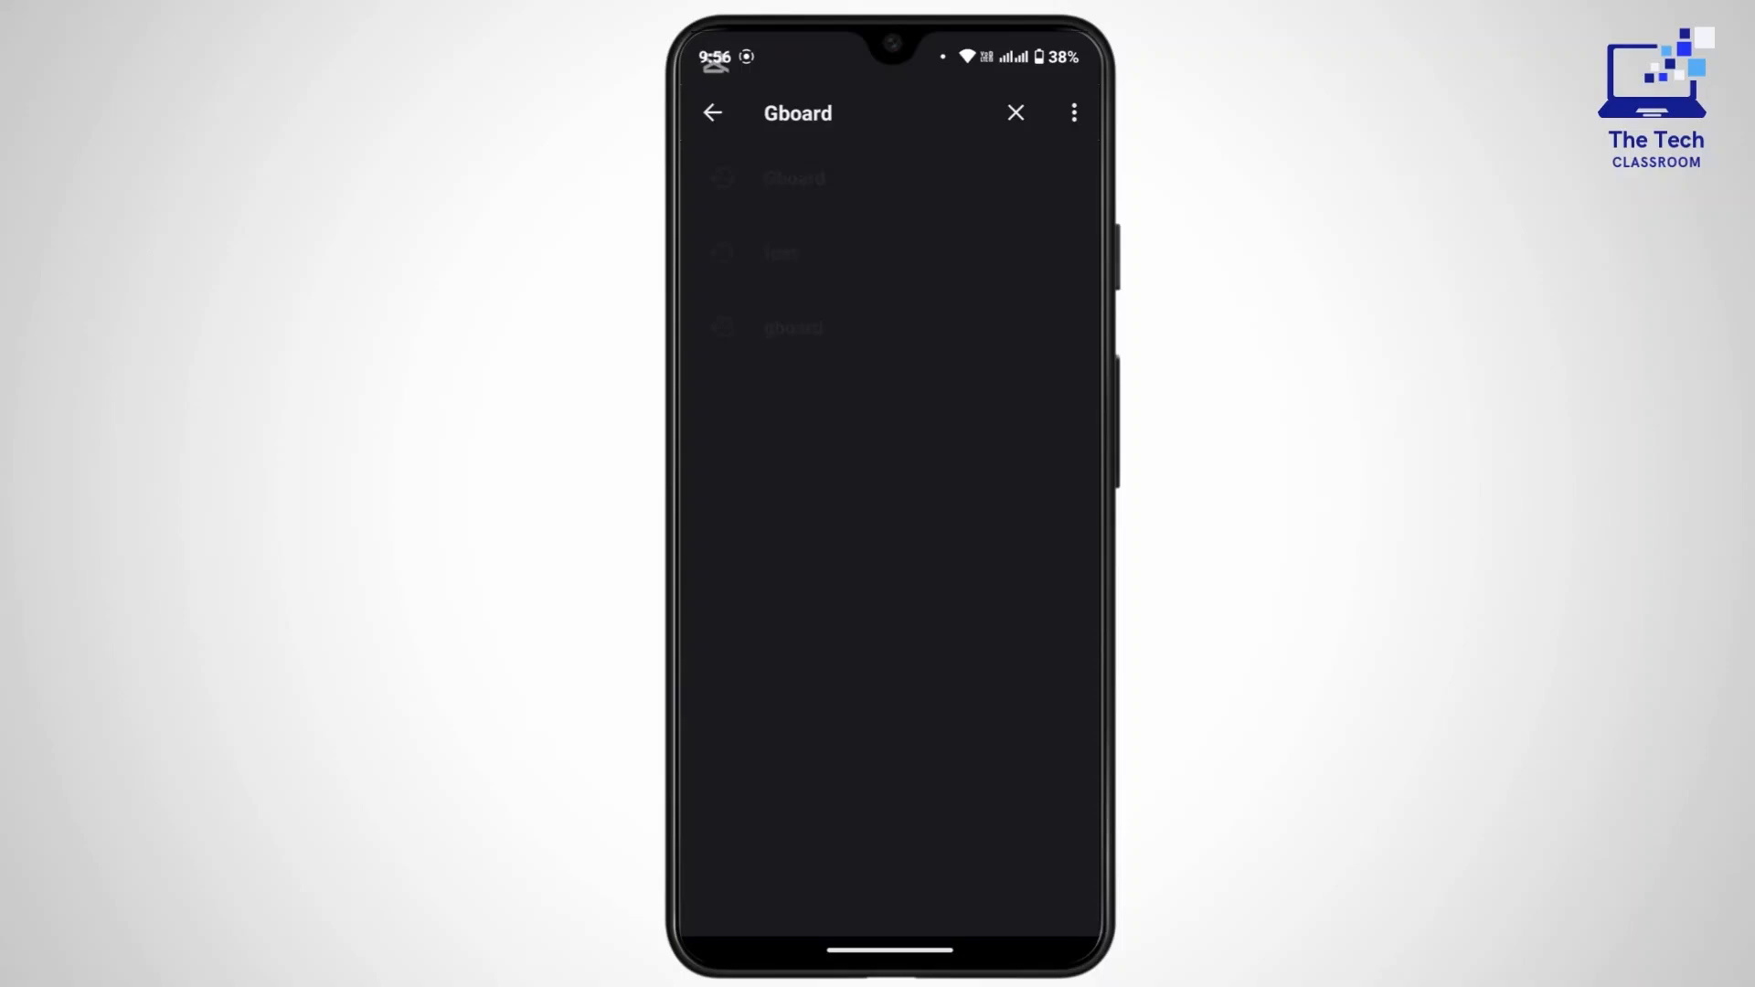
Step: From the Gboard results, visit On-screen keyboard and Gboard's keyboard settings
{"action": "left_click", "coordinate": [711, 112]}
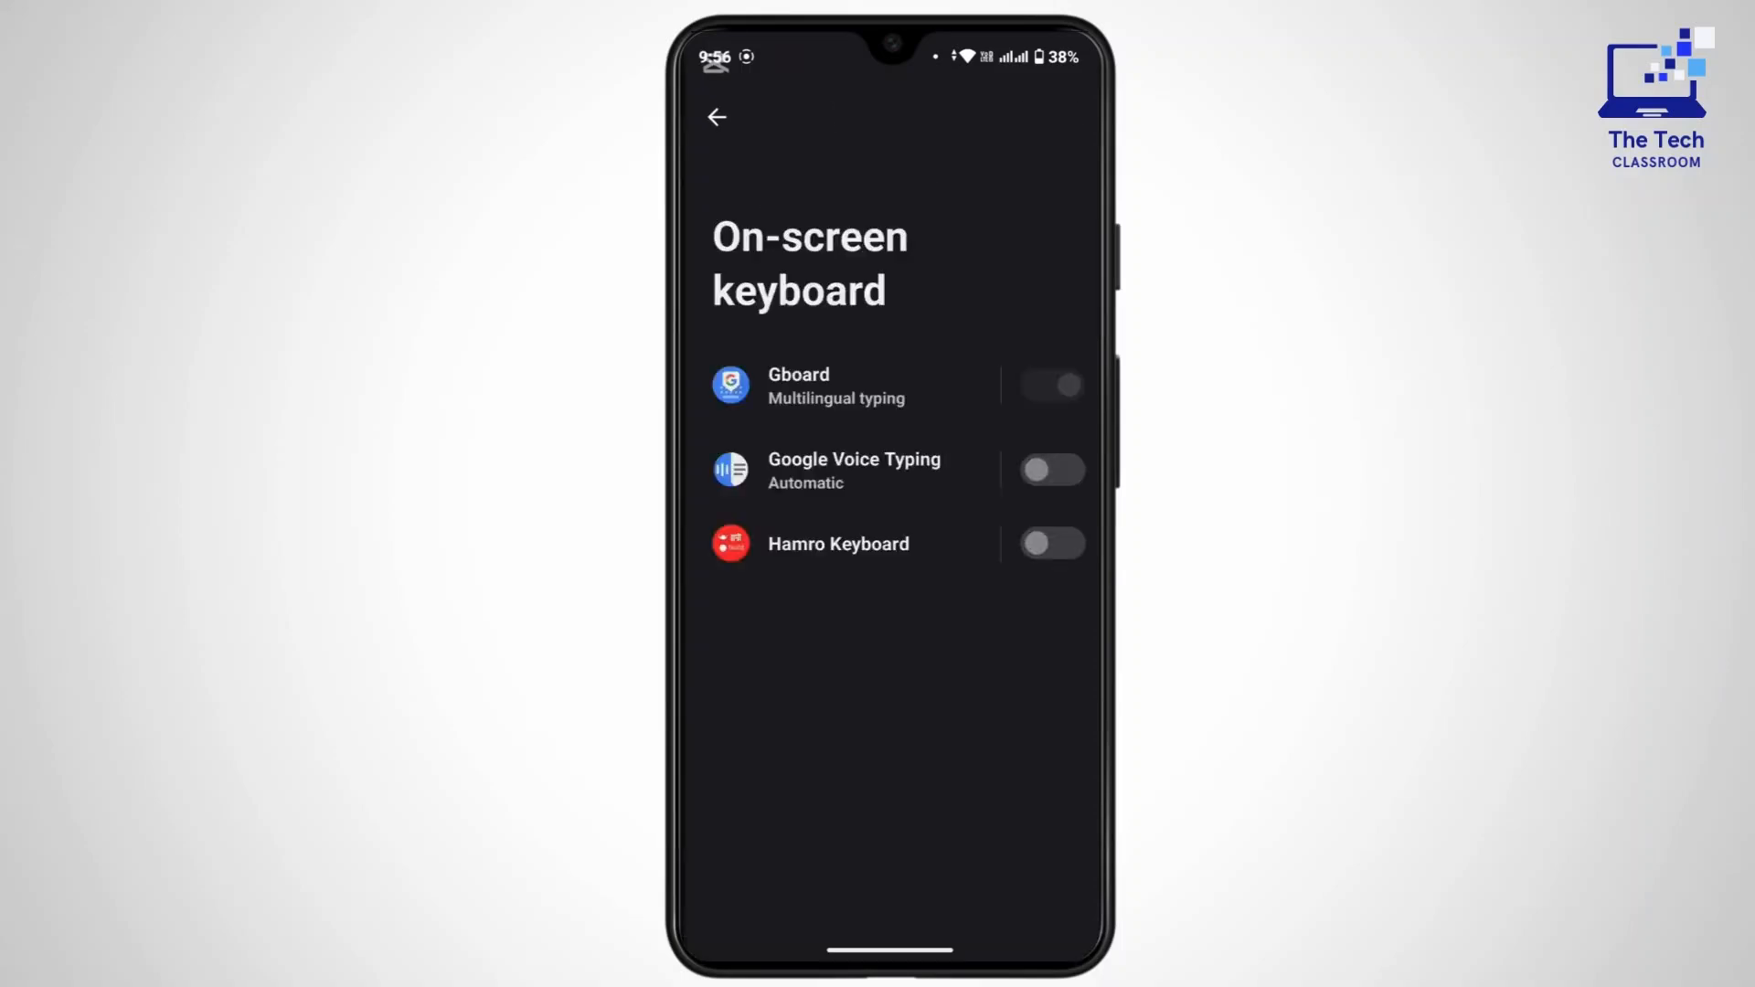
{"action": "scroll", "scroll_direction": "up", "scroll_amount": 3}
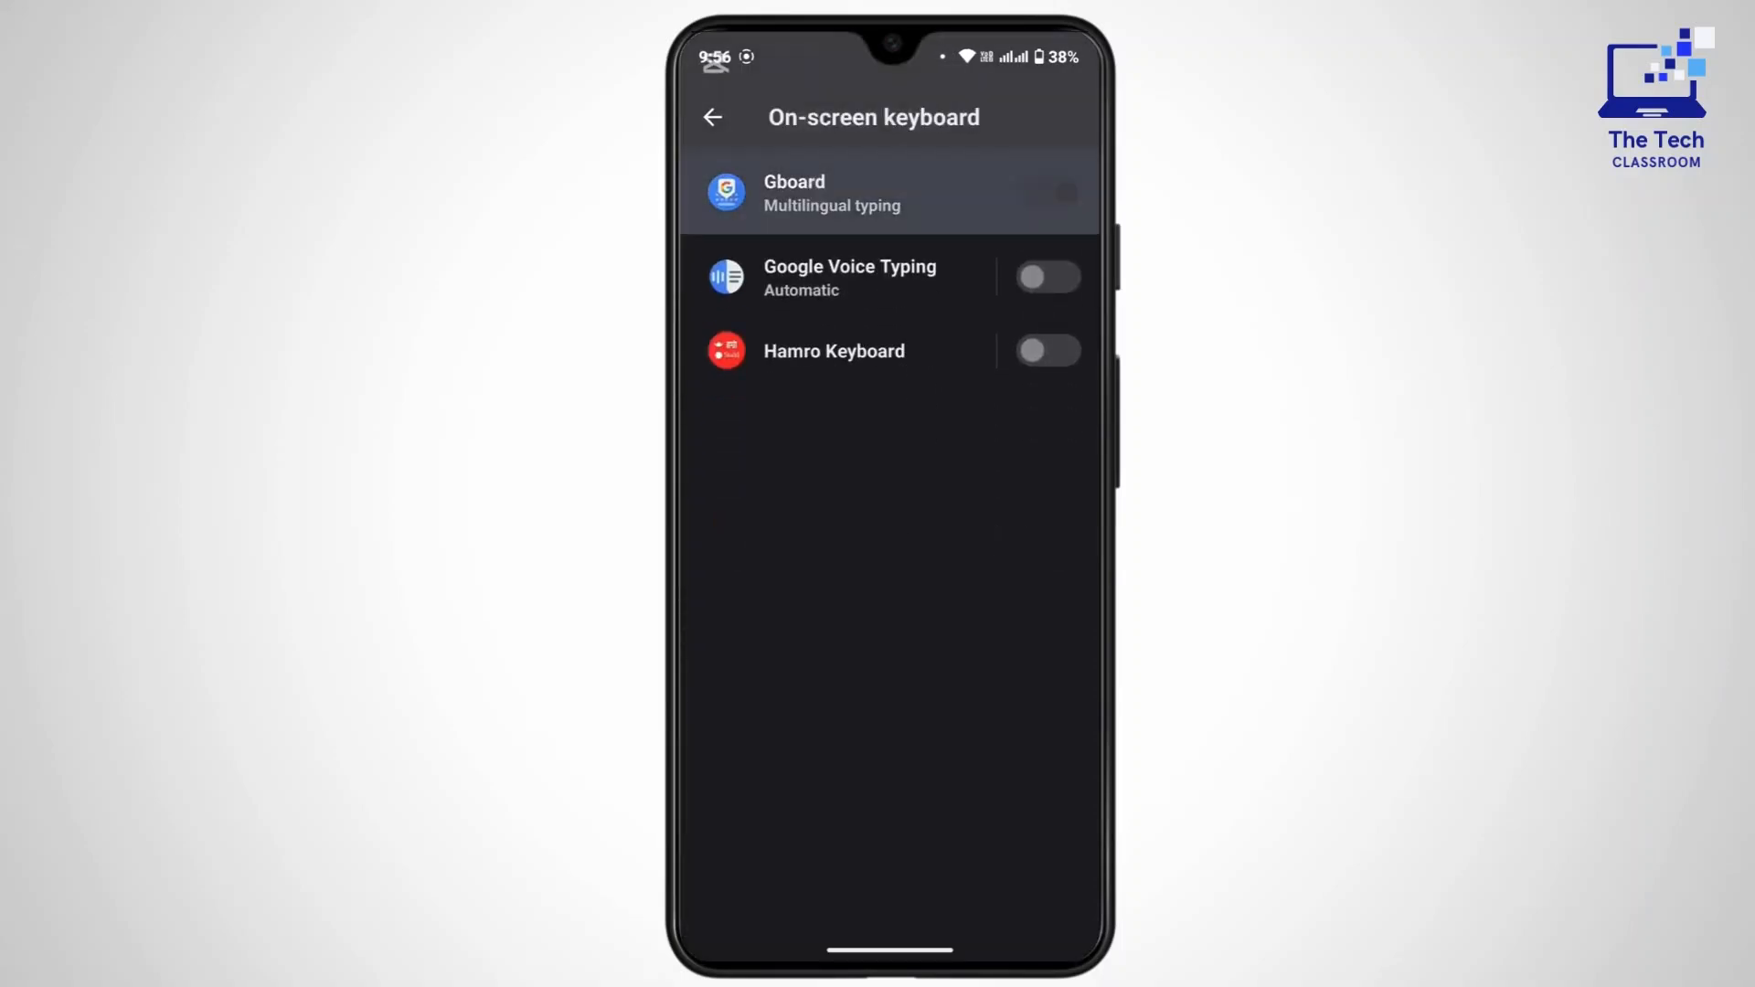
{"action": "left_click", "coordinate": [832, 192]}
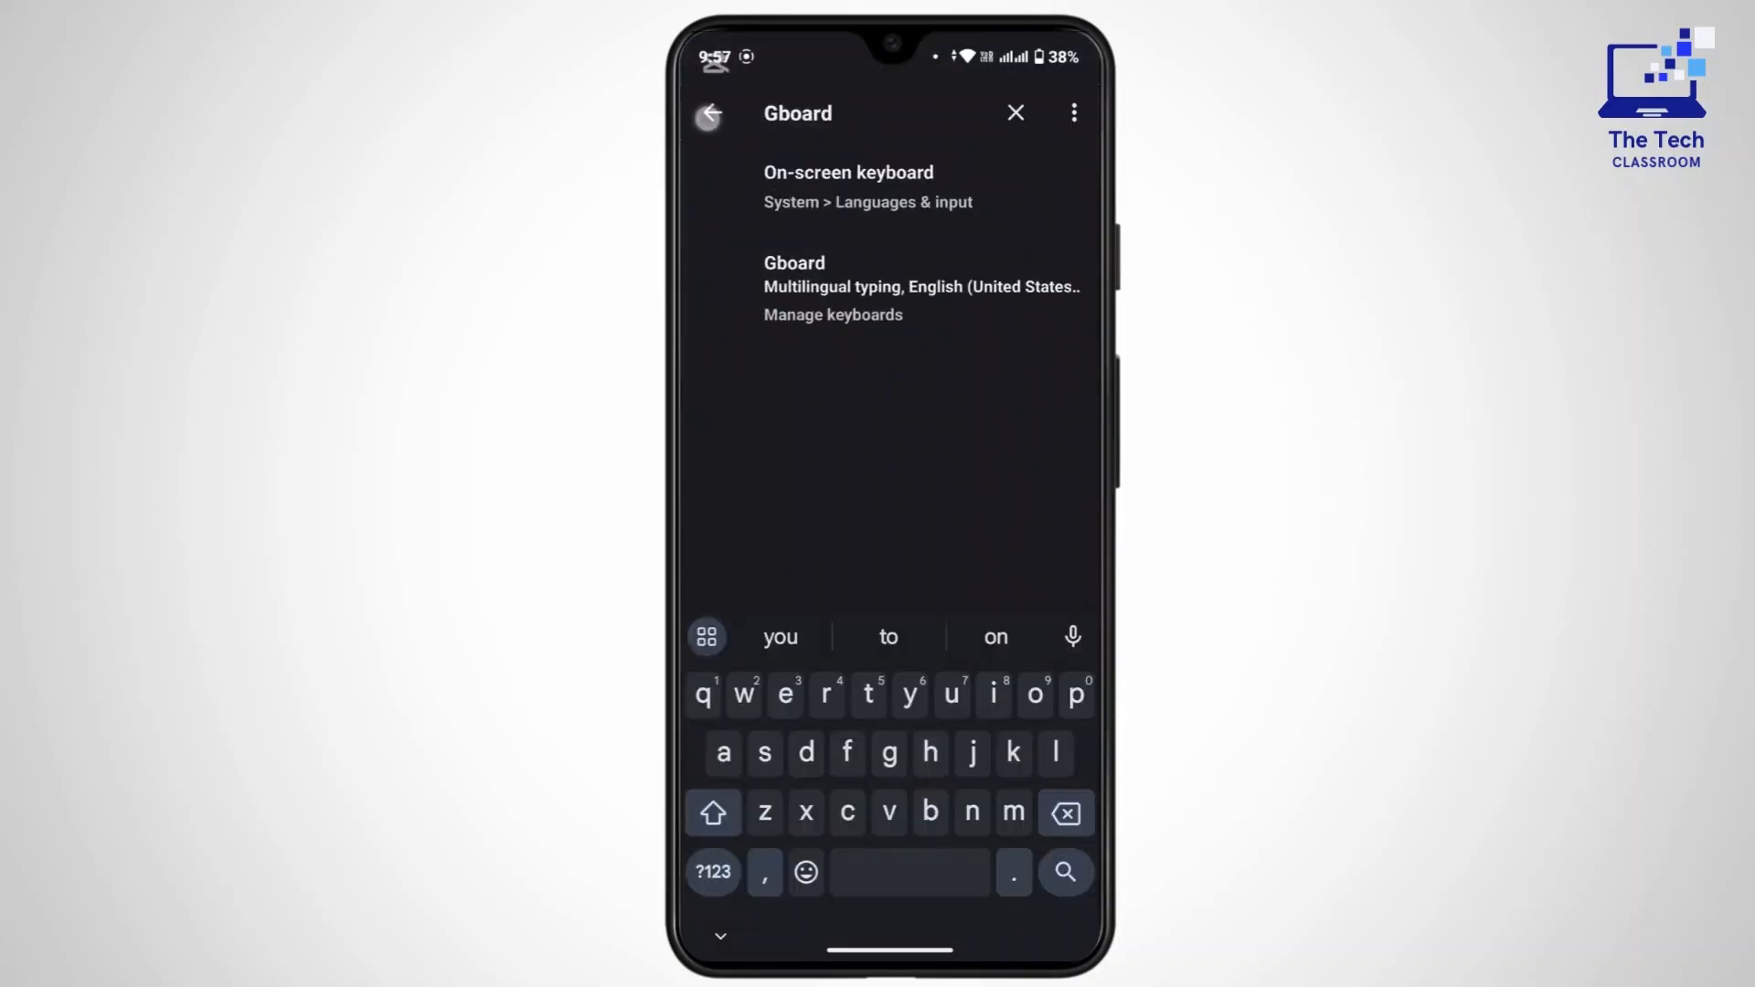
Step: Leave the Gboard results, search "font", and reach the Caption size and style page
{"action": "left_click", "coordinate": [710, 113]}
{"action": "type", "text": "font"}
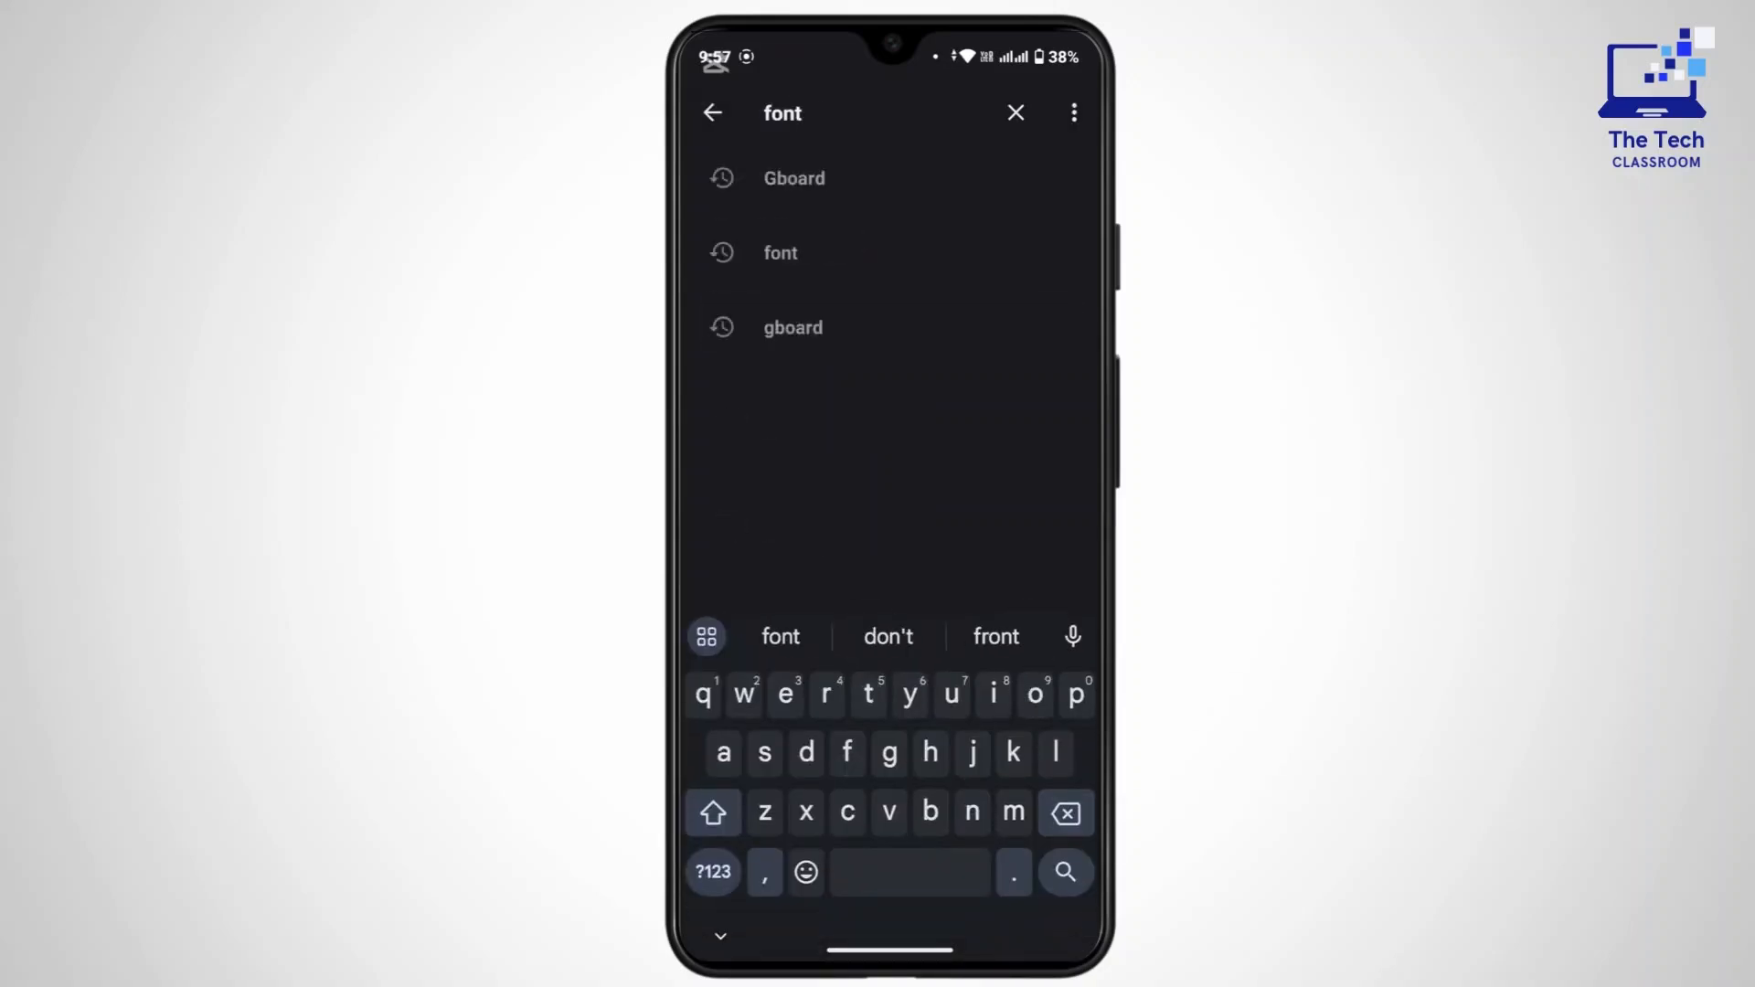
{"action": "left_click", "coordinate": [1064, 872]}
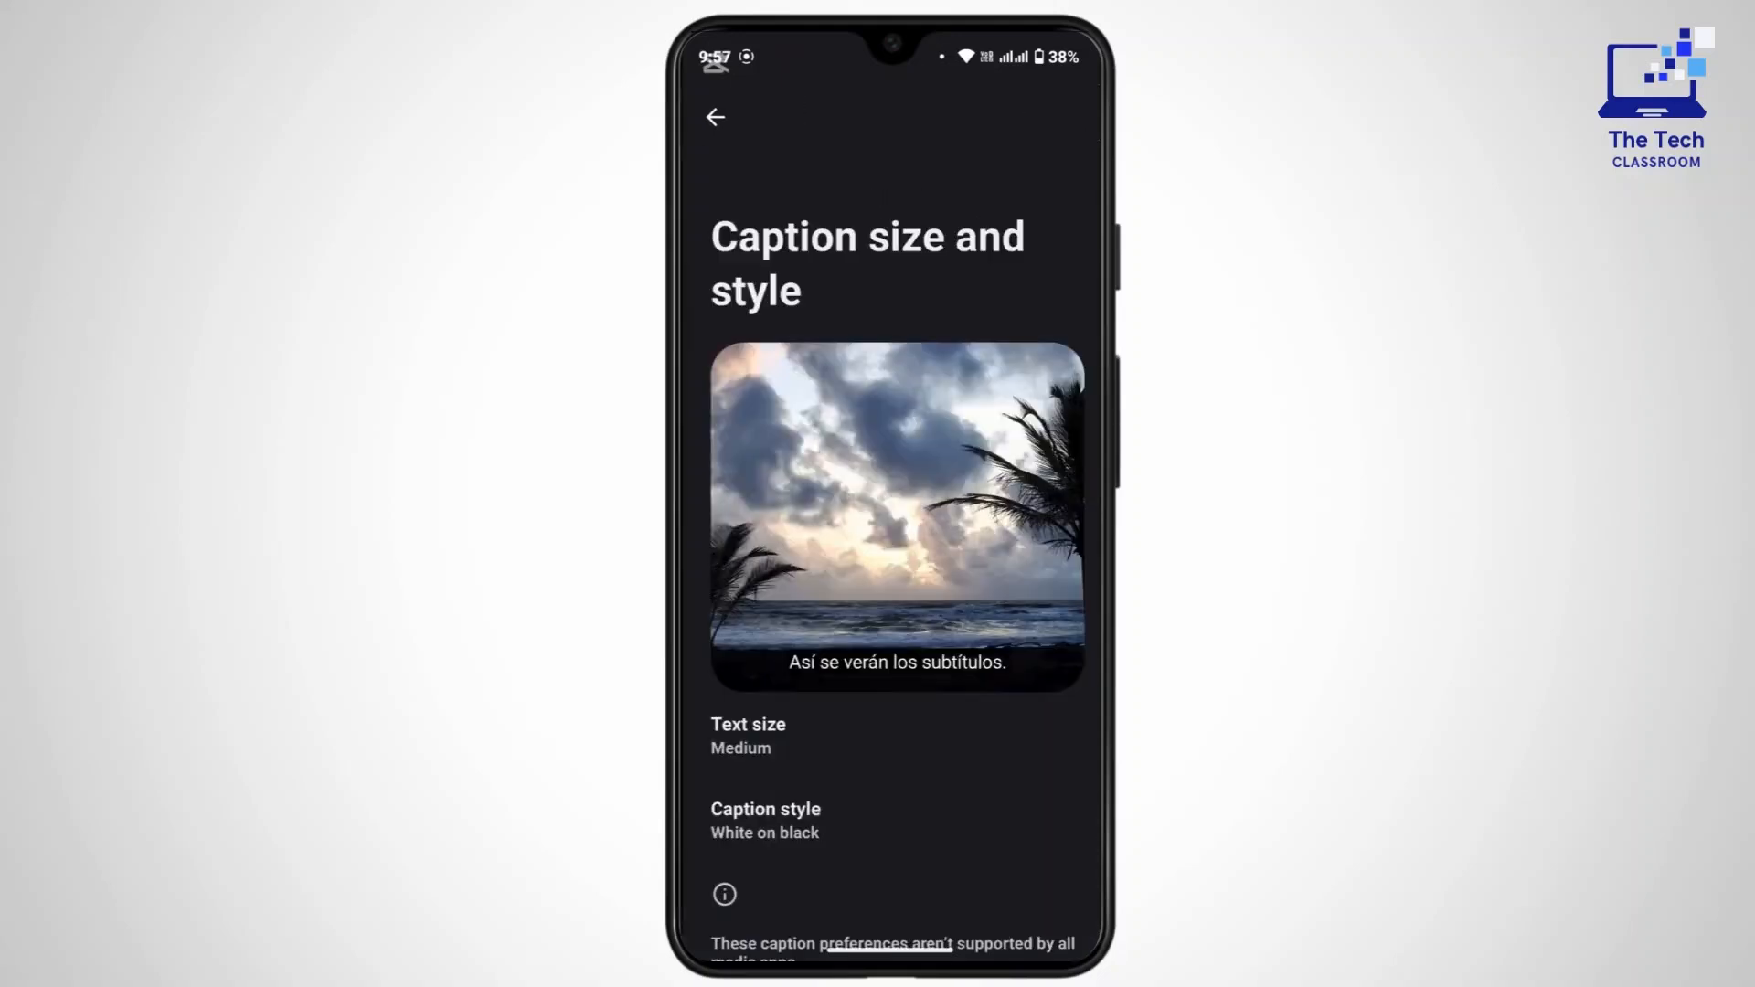
Step: Review the caption page and return to the font results: Font size, Font family, Bold text
{"action": "scroll", "scroll_direction": "up", "scroll_amount": 3}
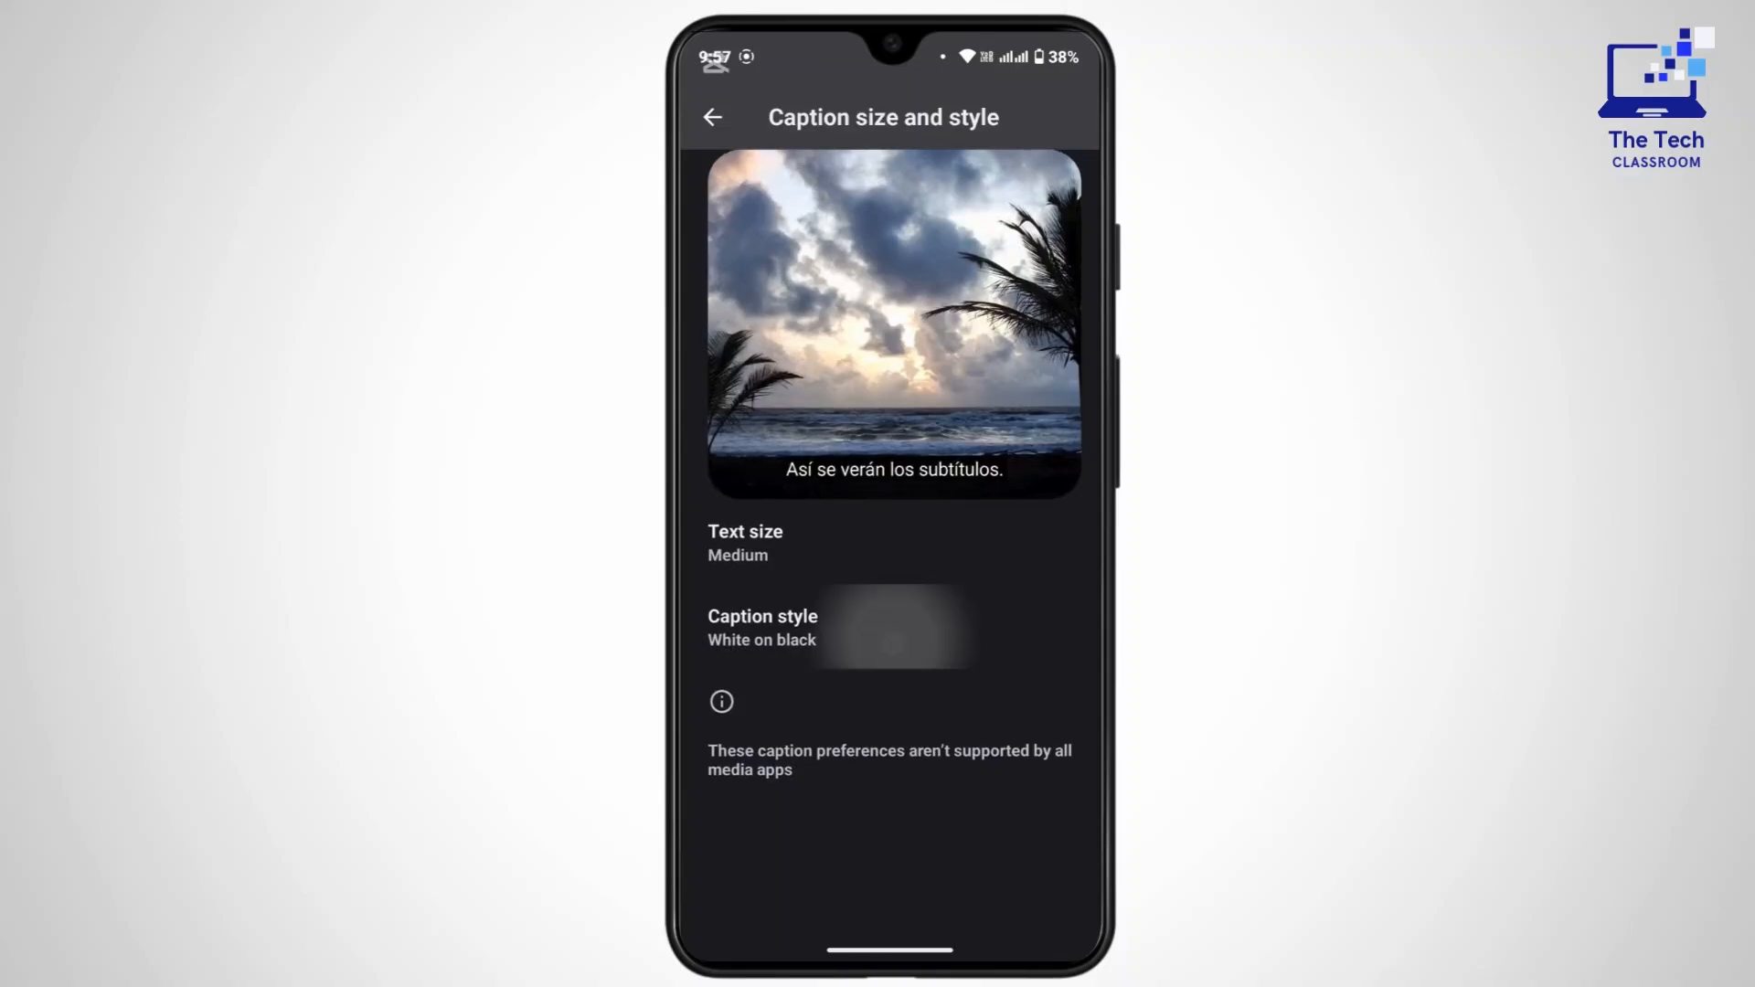
{"action": "left_click", "coordinate": [746, 544]}
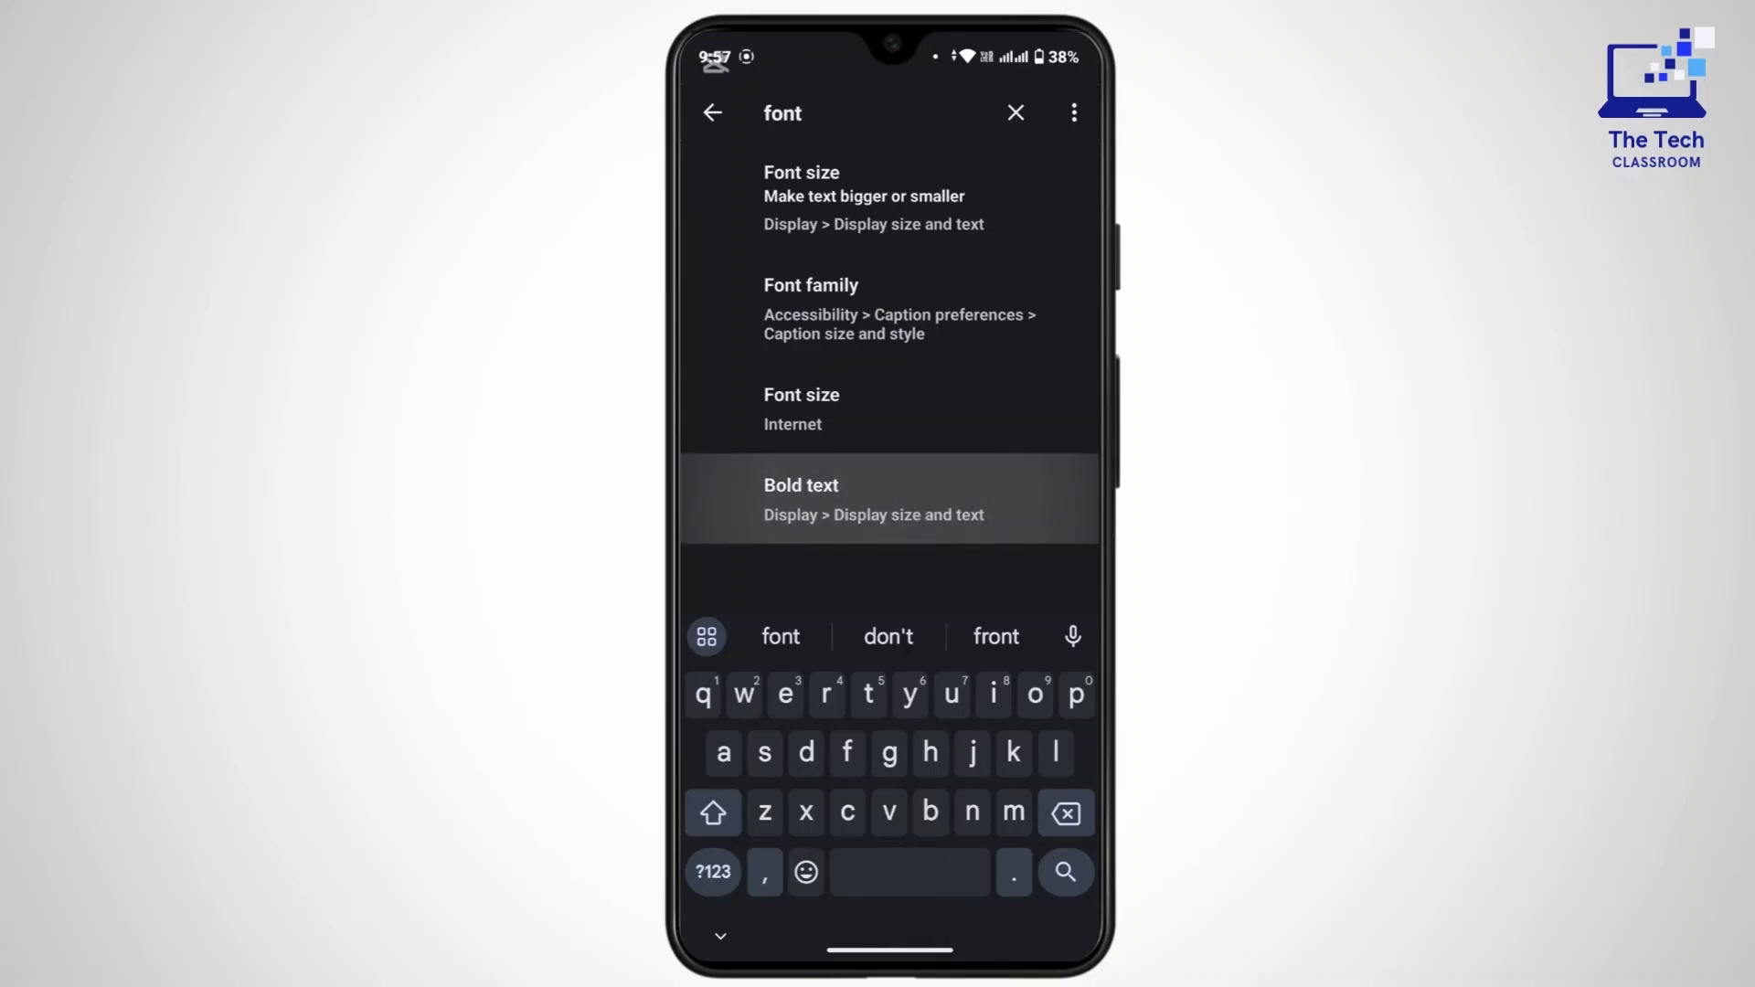
{"action": "left_click", "coordinate": [889, 499]}
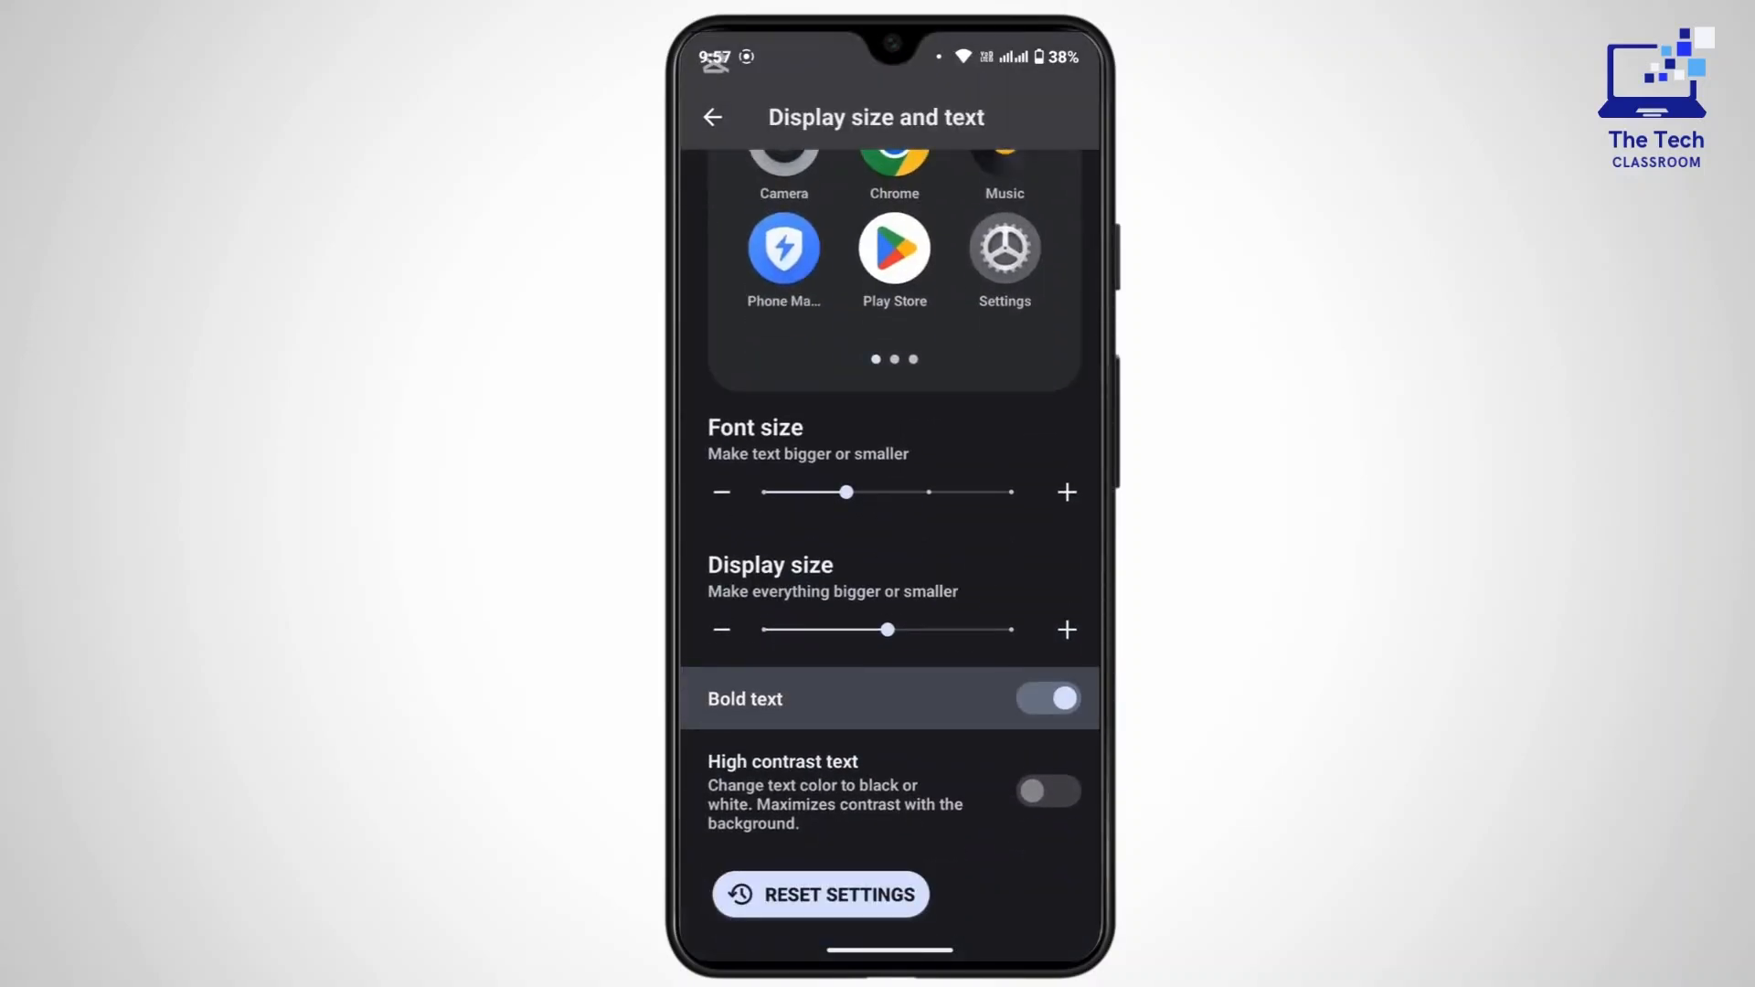
{"action": "type", "text": "font"}
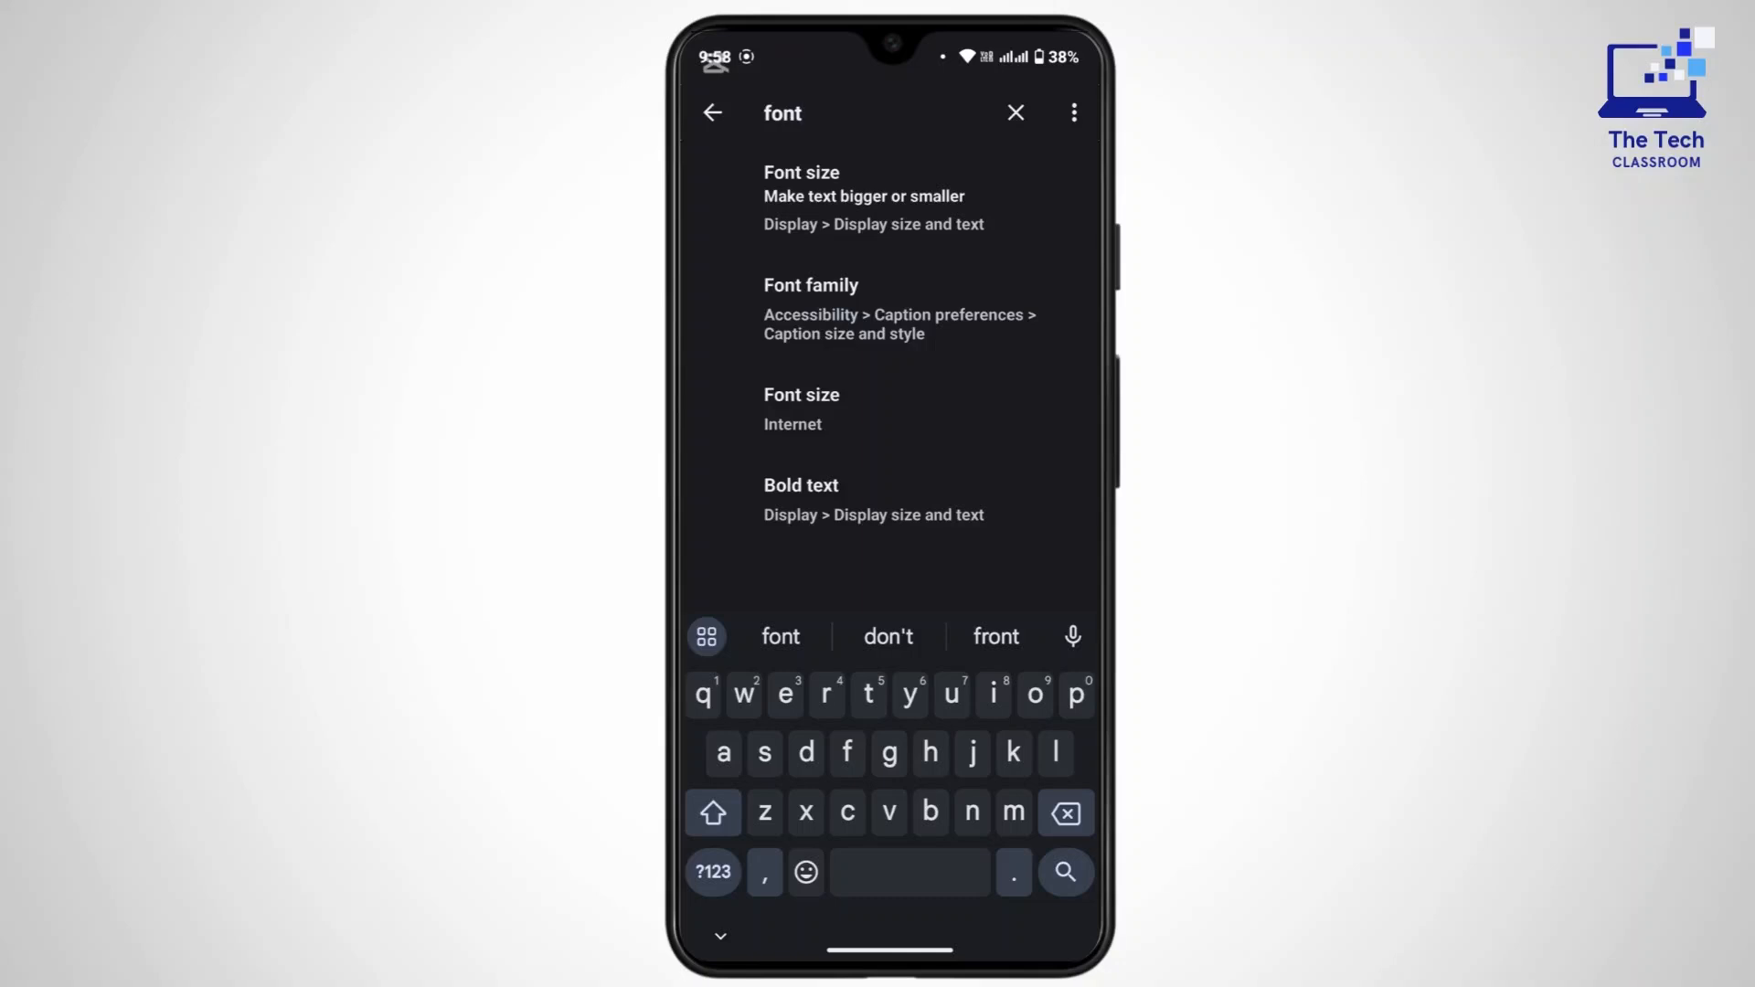
{"action": "left_click", "coordinate": [800, 111]}
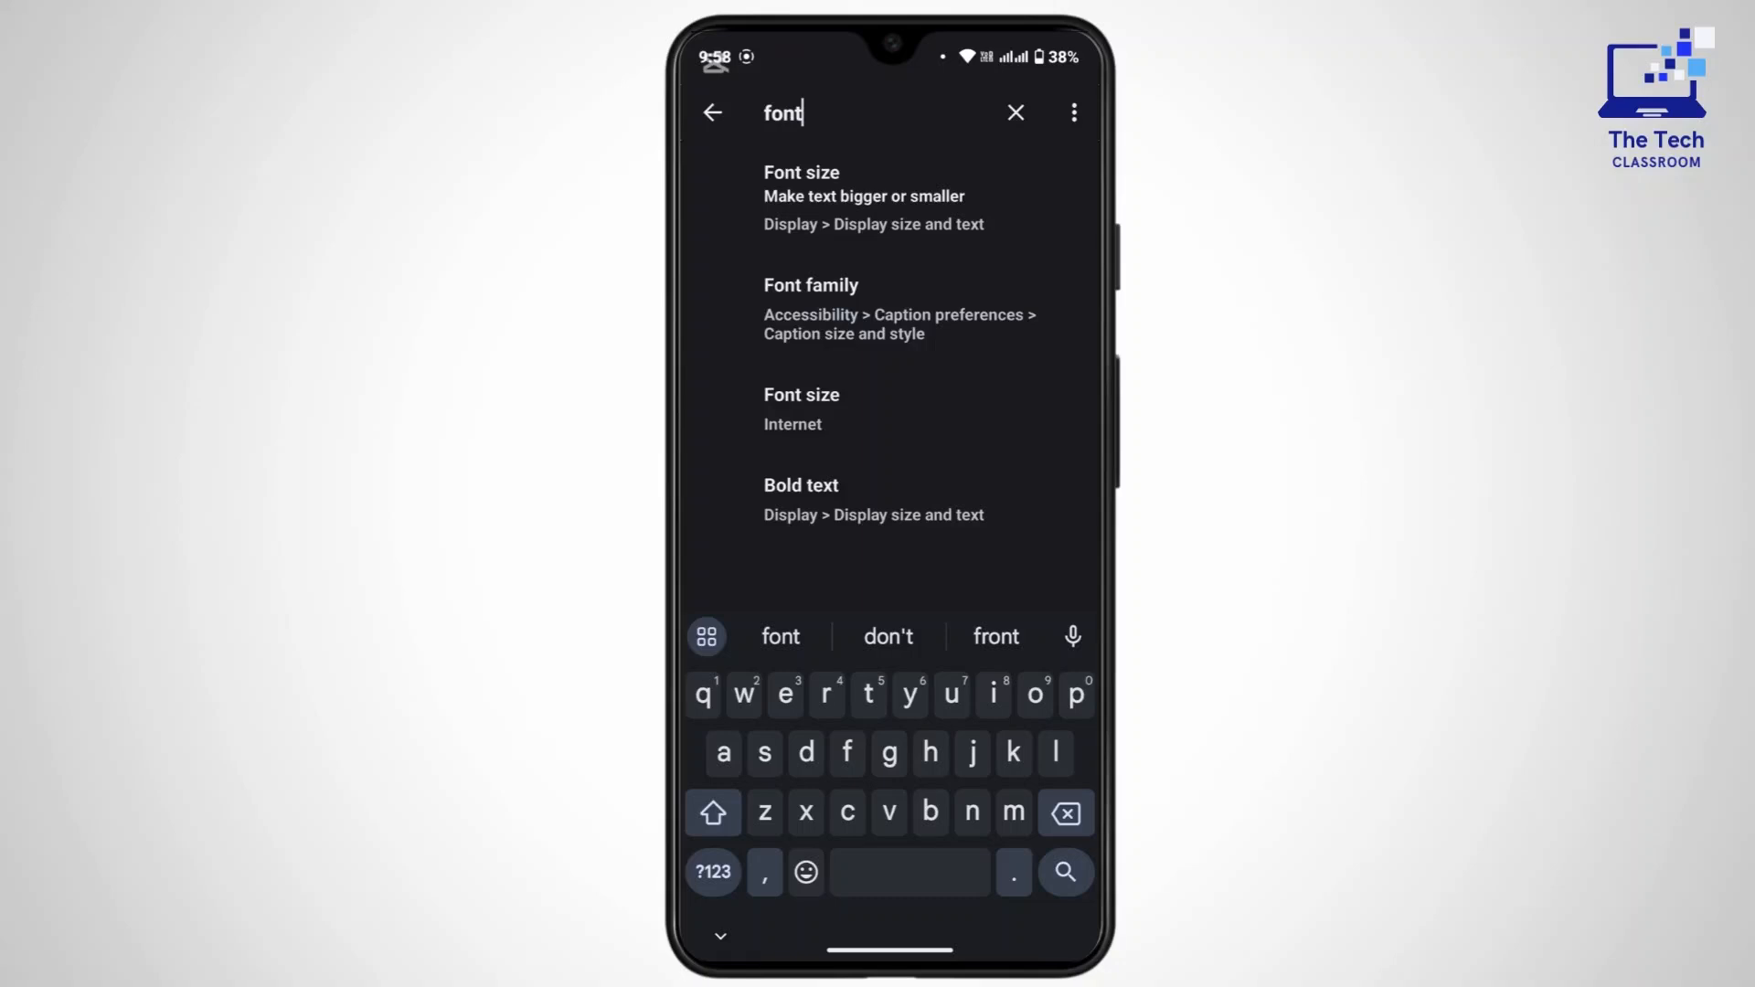